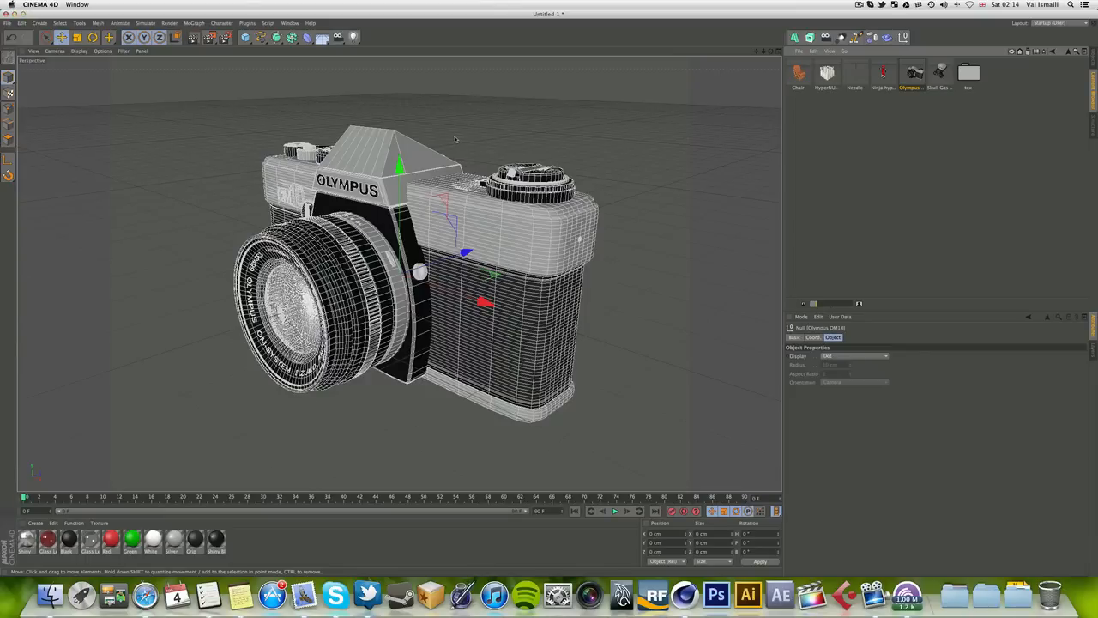
mouse_move(545, 69)
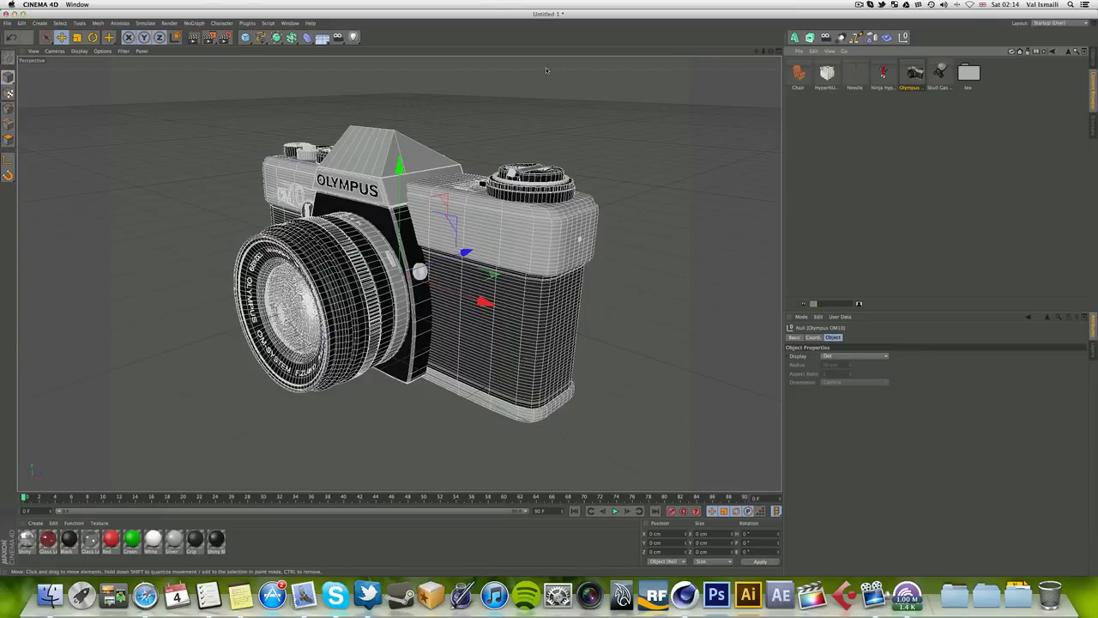
mouse_move(518, 67)
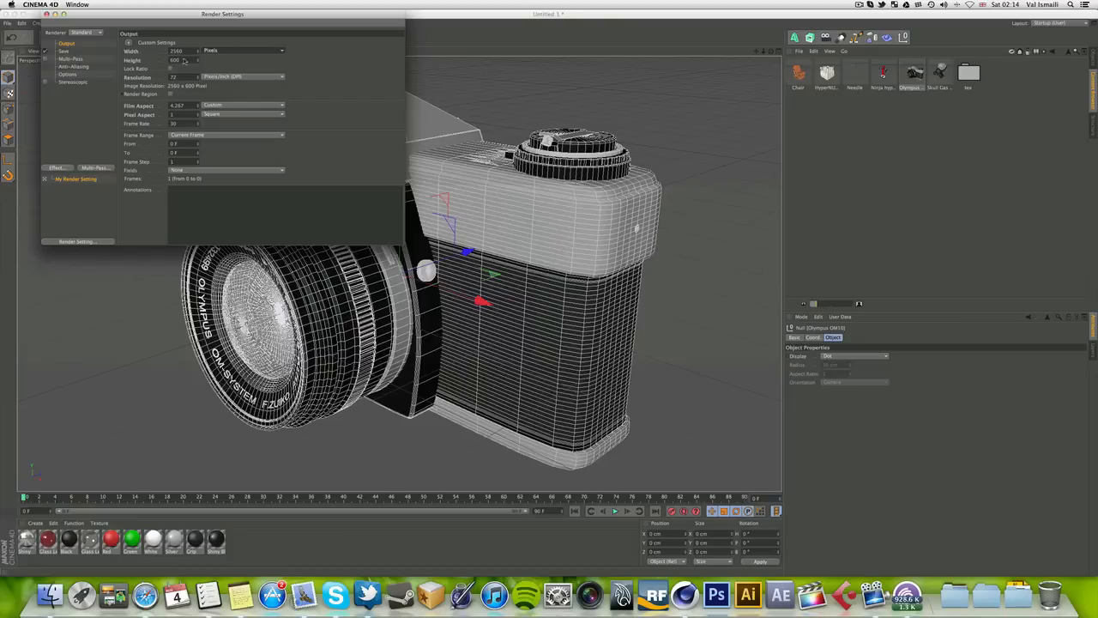
Step: Apply the Film/Video HDTV 1080 29.97 preset for a 1920 by 1080 output
left_click(175, 60)
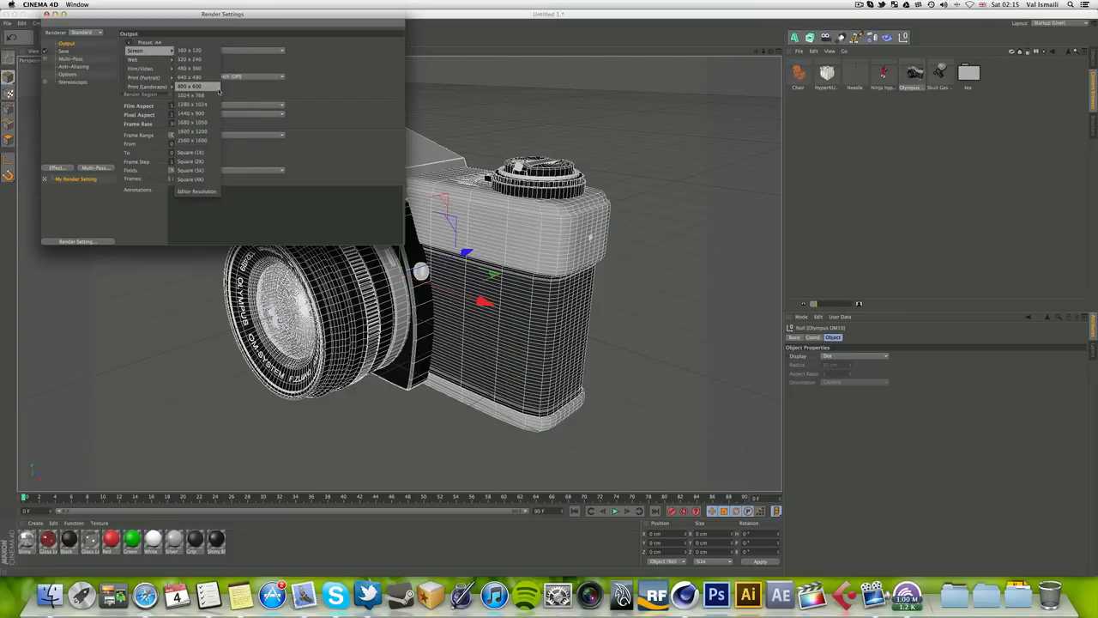
left_click(190, 86)
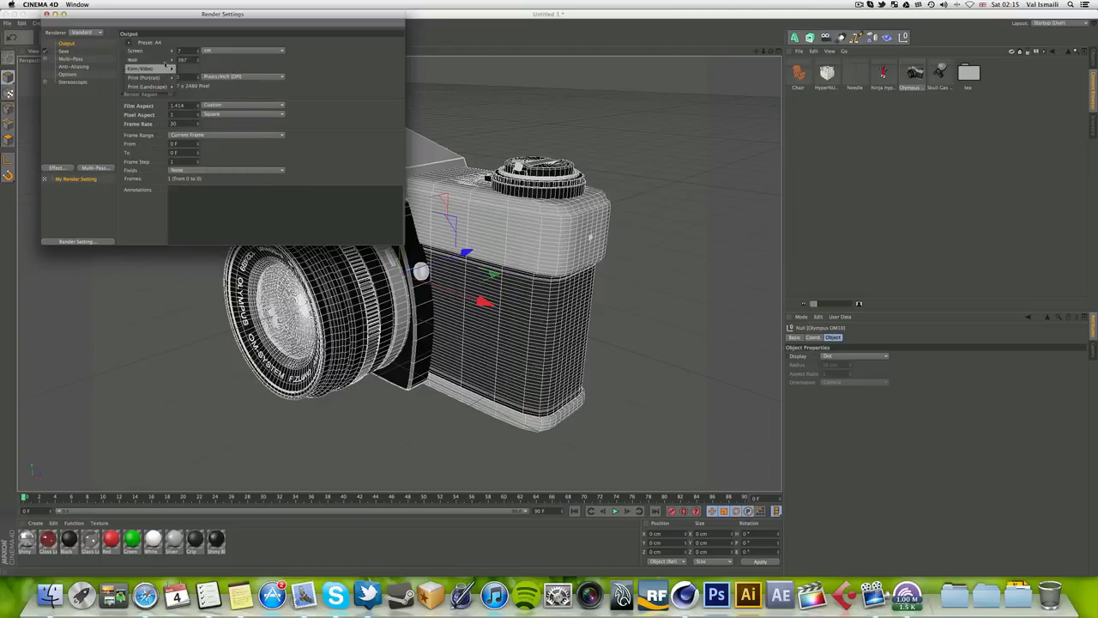
left_click(140, 69)
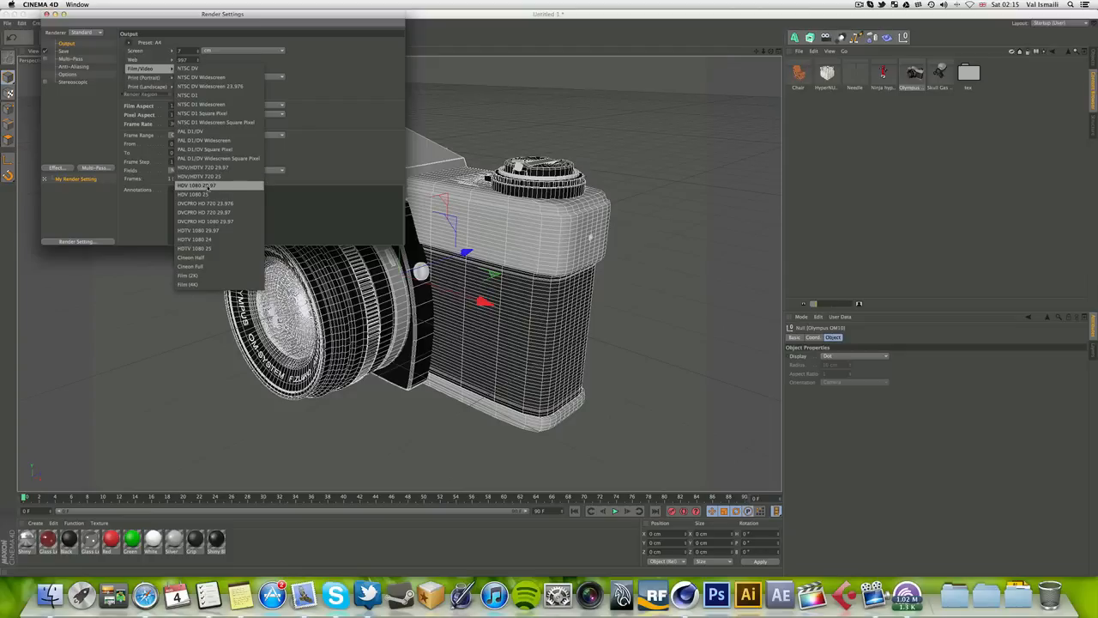
mouse_move(212, 230)
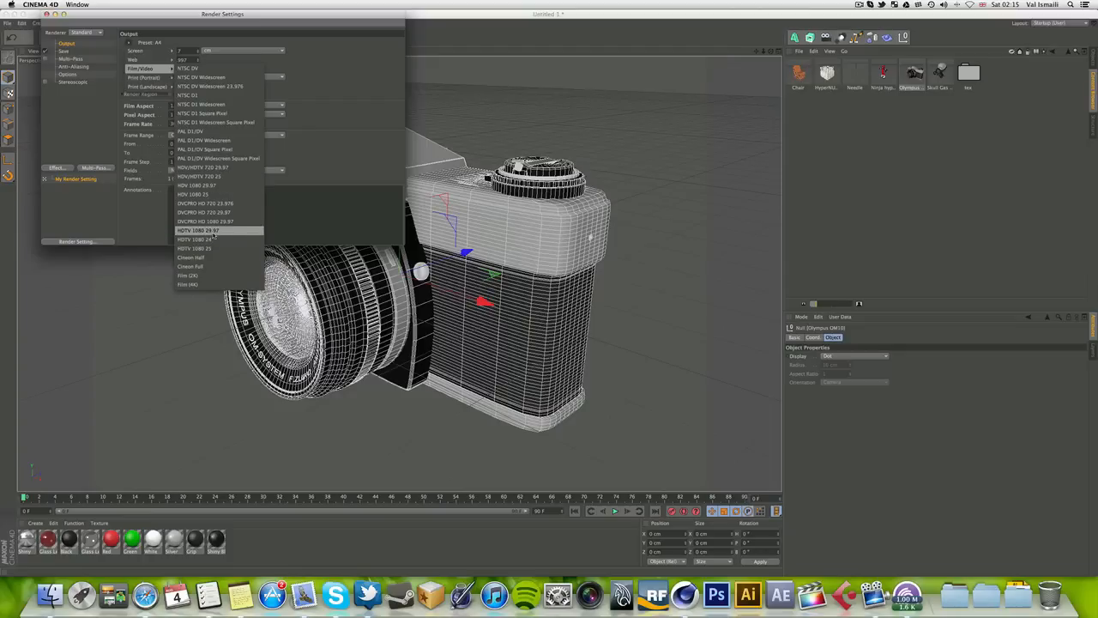
left_click(197, 230)
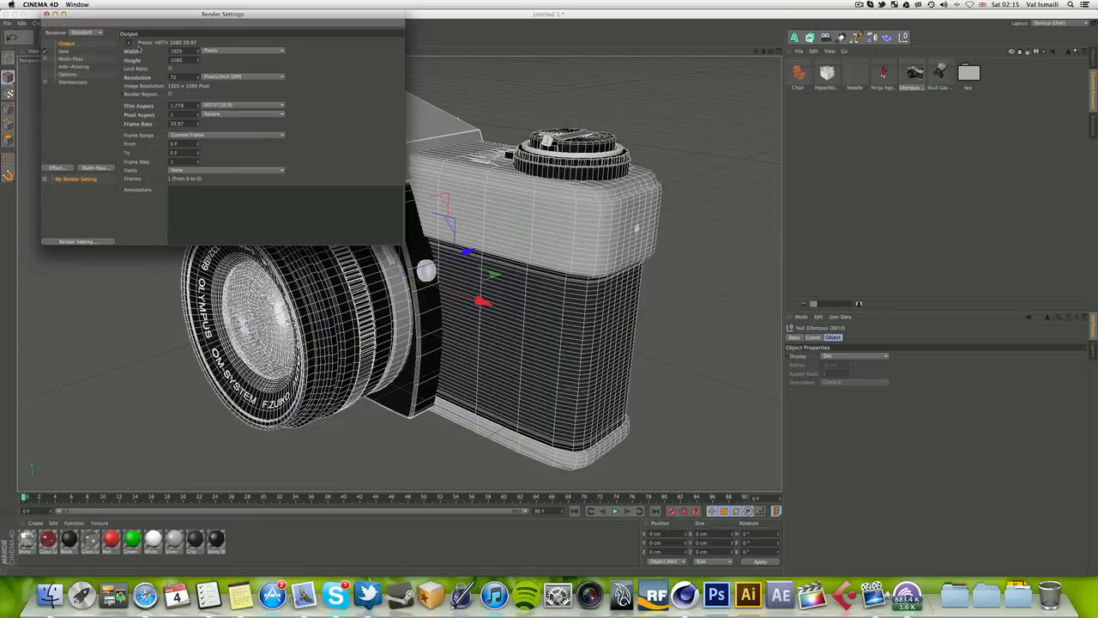
left_click(168, 41)
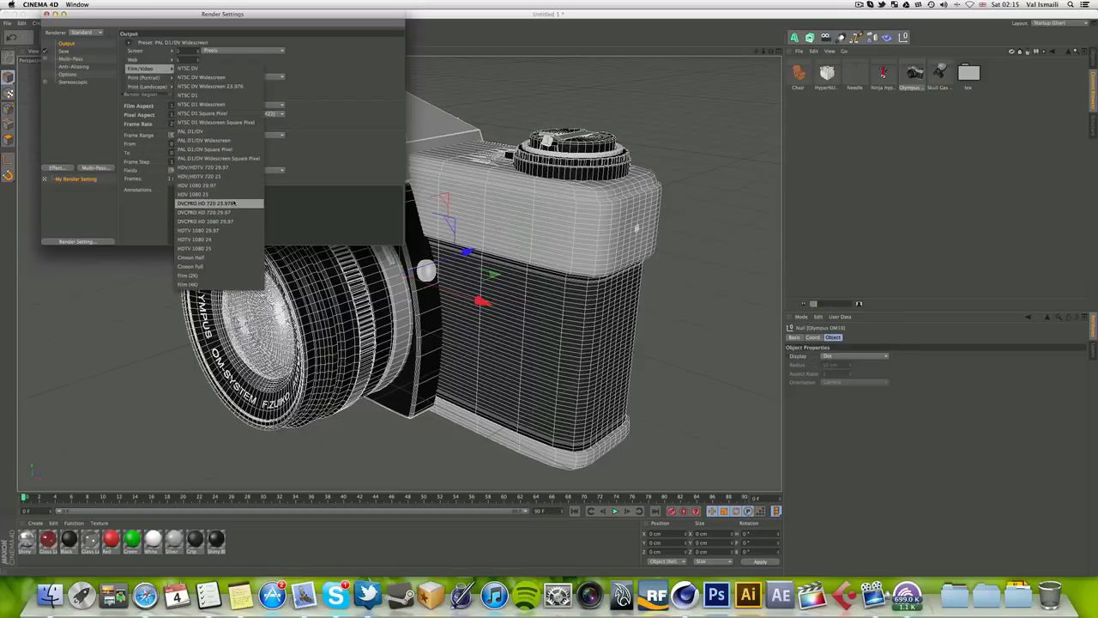
Step: Keep HDTV 1080, set the Frame Range to All Frames and move to the Save page
left_click(199, 230)
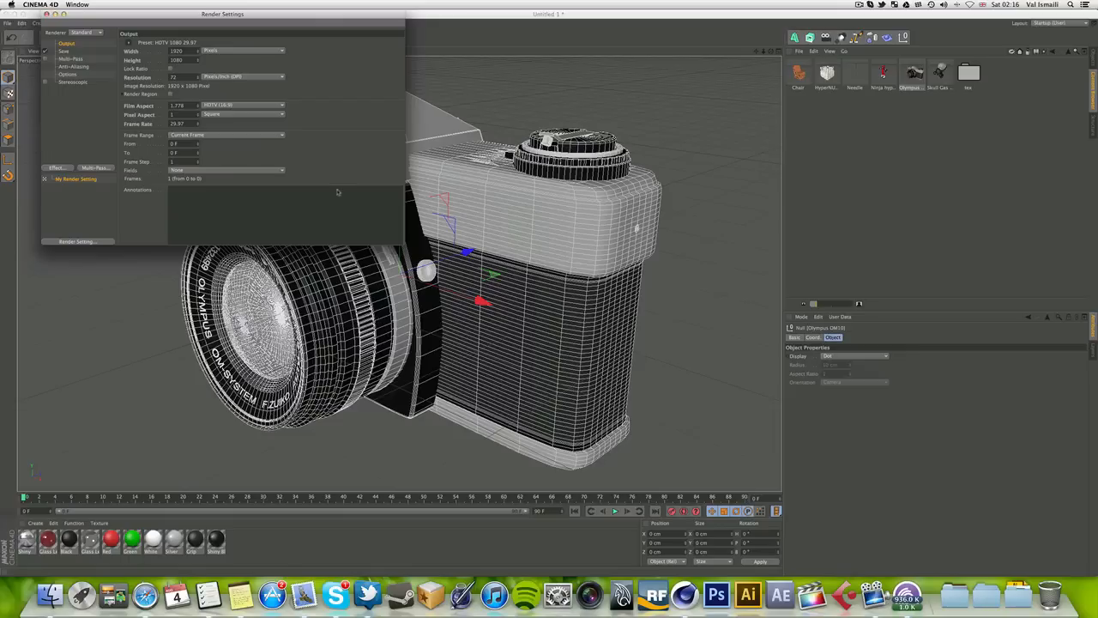
mouse_move(333, 192)
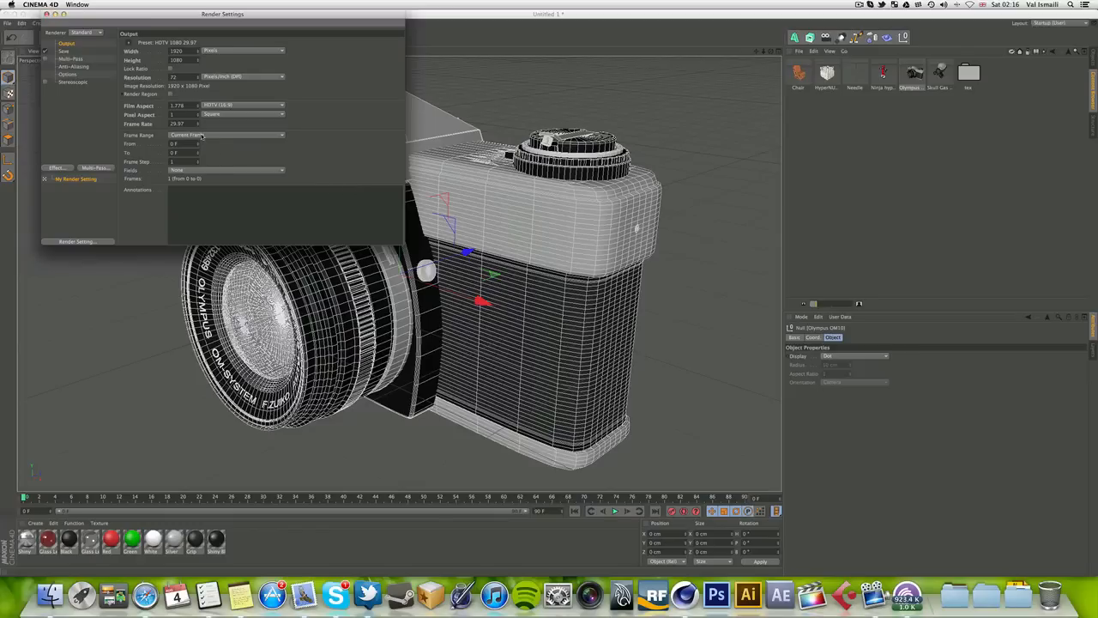
mouse_move(234, 134)
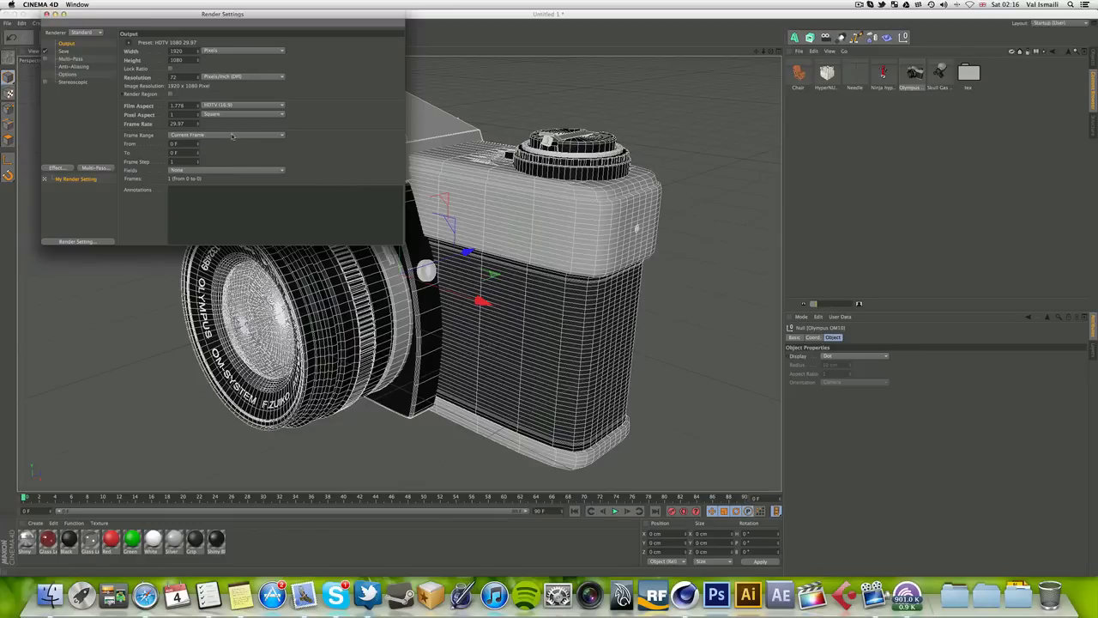
left_click(227, 134)
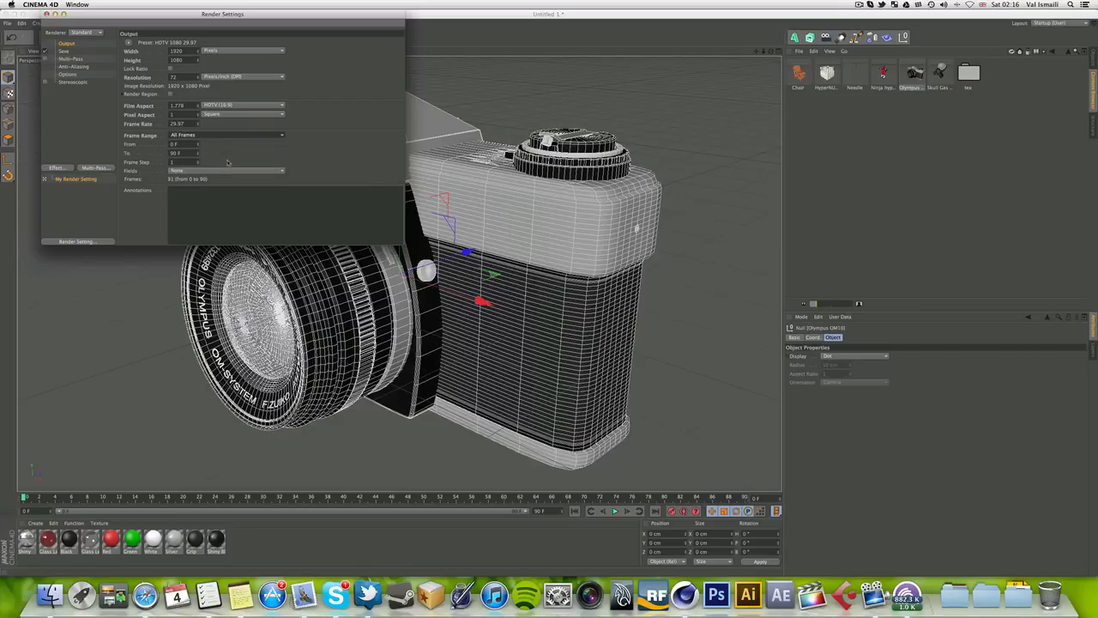
left_click(227, 134)
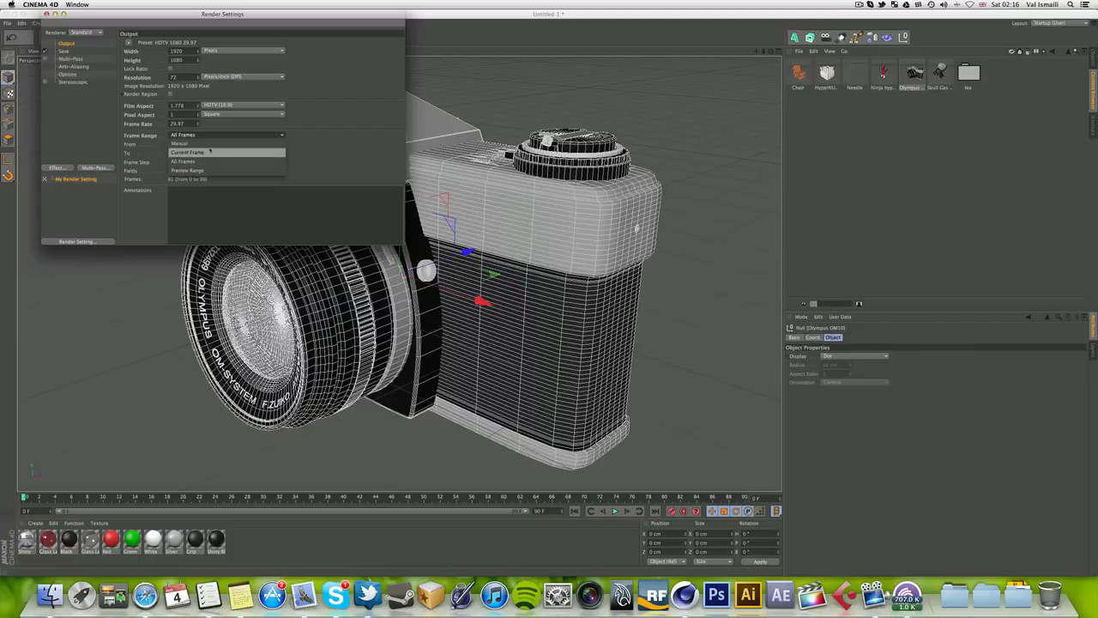
left_click(178, 144)
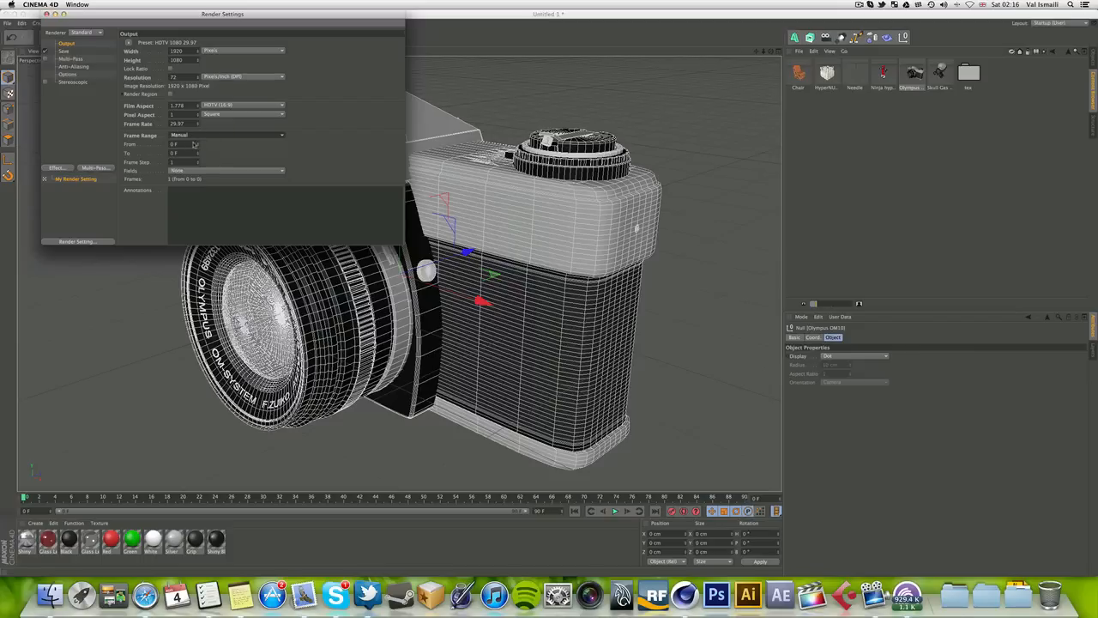
mouse_move(247, 137)
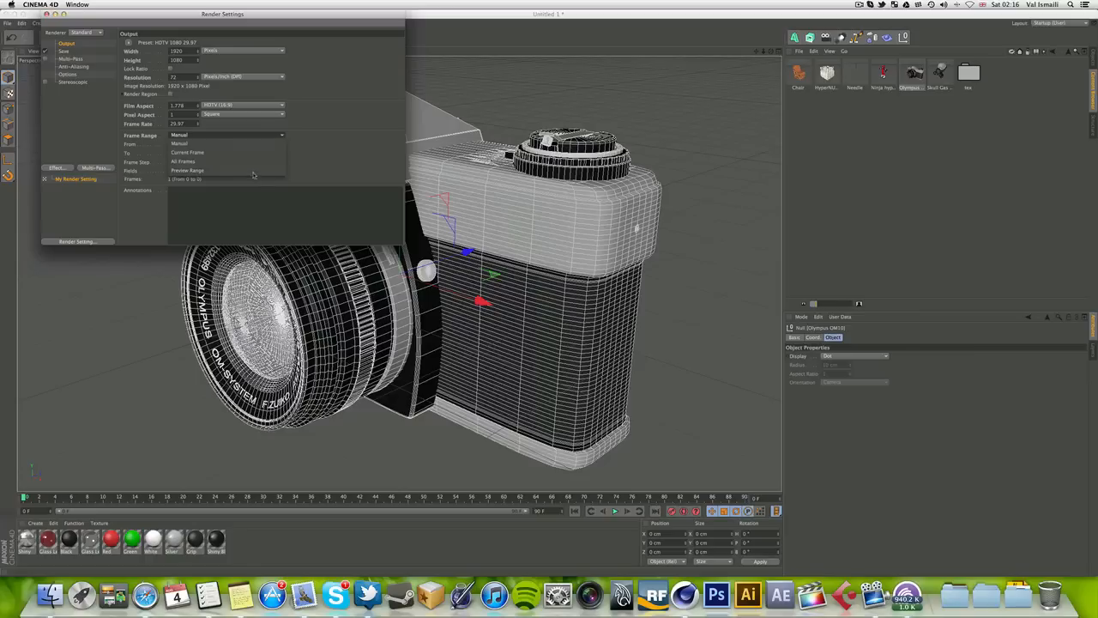
left_click(182, 161)
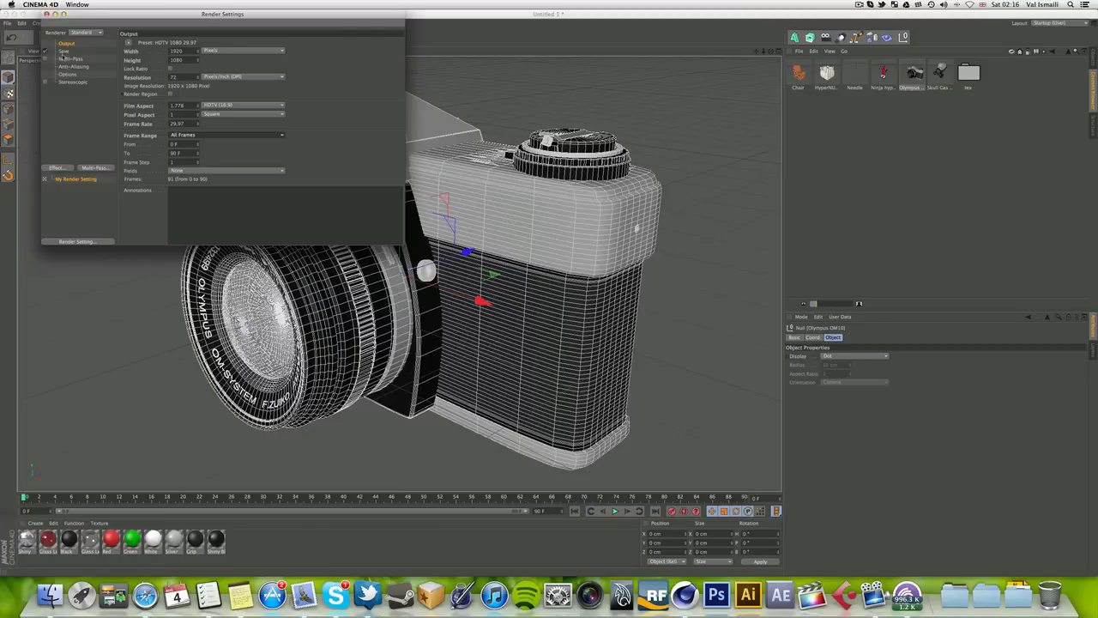
left_click(64, 51)
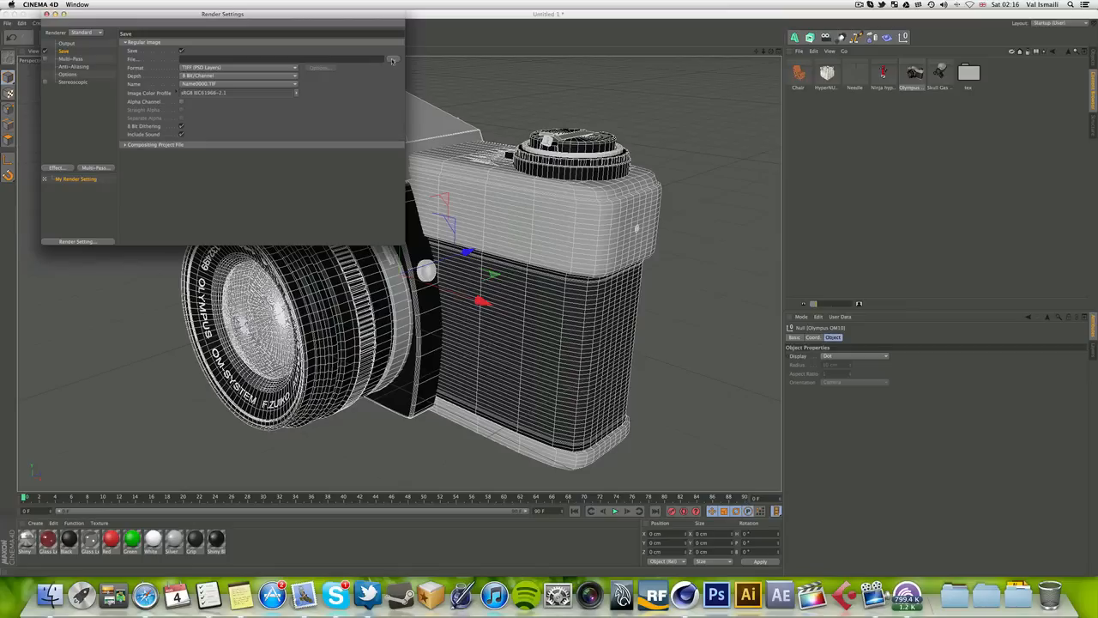
Step: Review the render file save location and dismiss the dialog without changing it
left_click(391, 58)
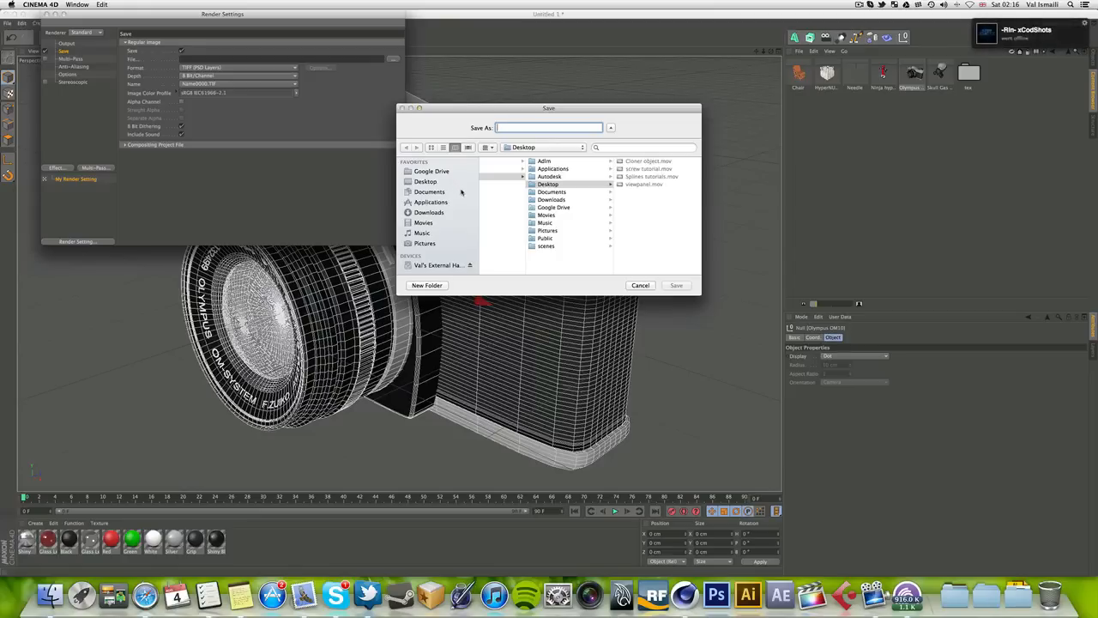
left_click(425, 182)
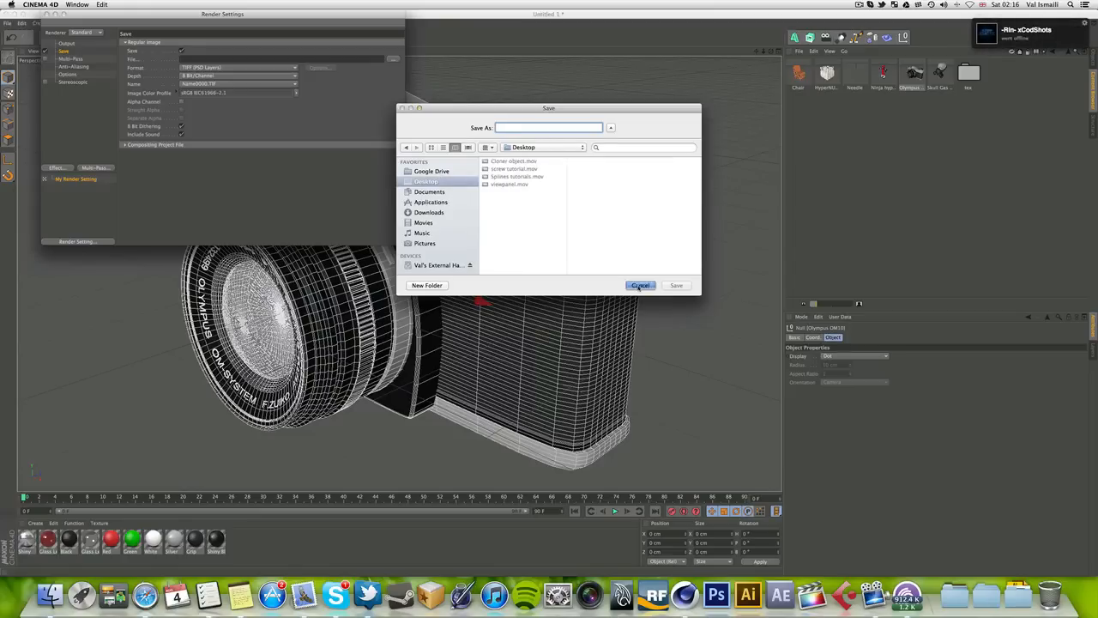
left_click(238, 67)
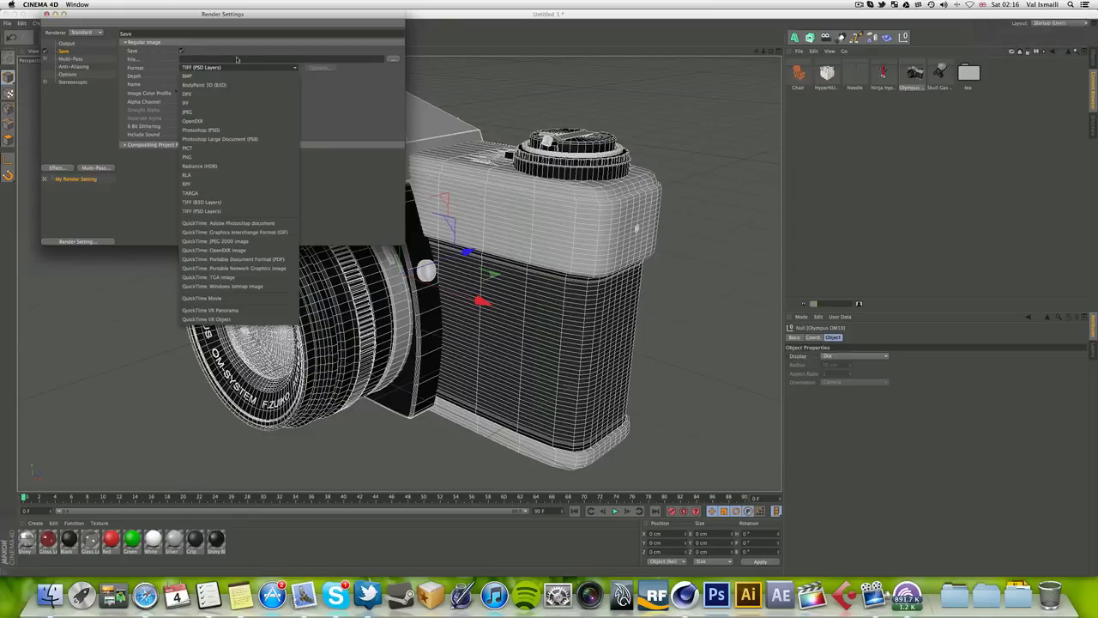
mouse_move(240, 240)
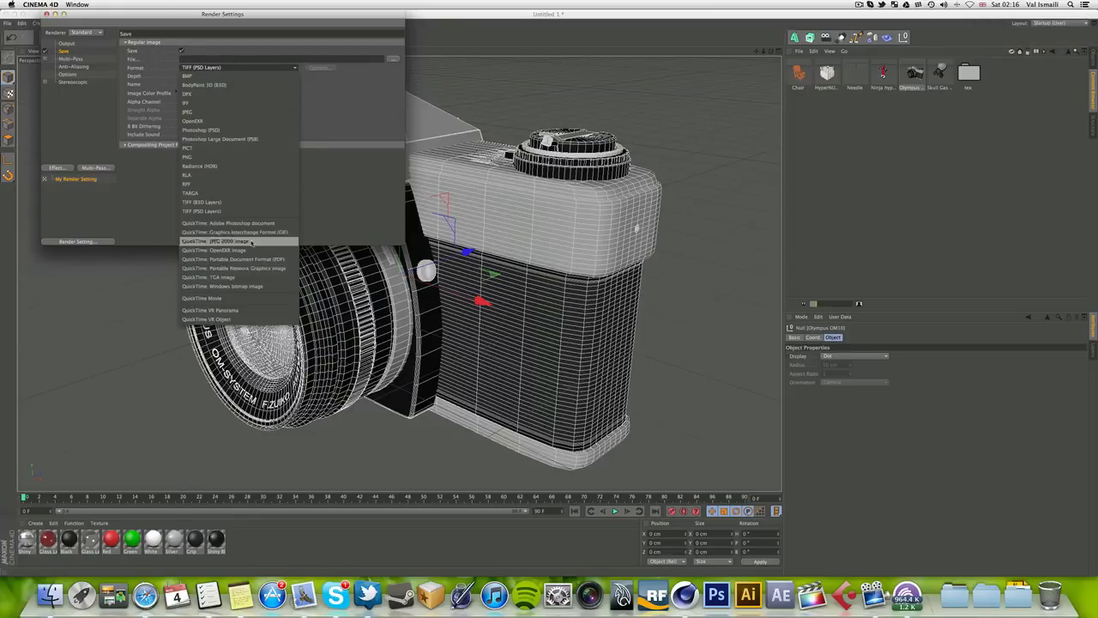
mouse_move(234, 259)
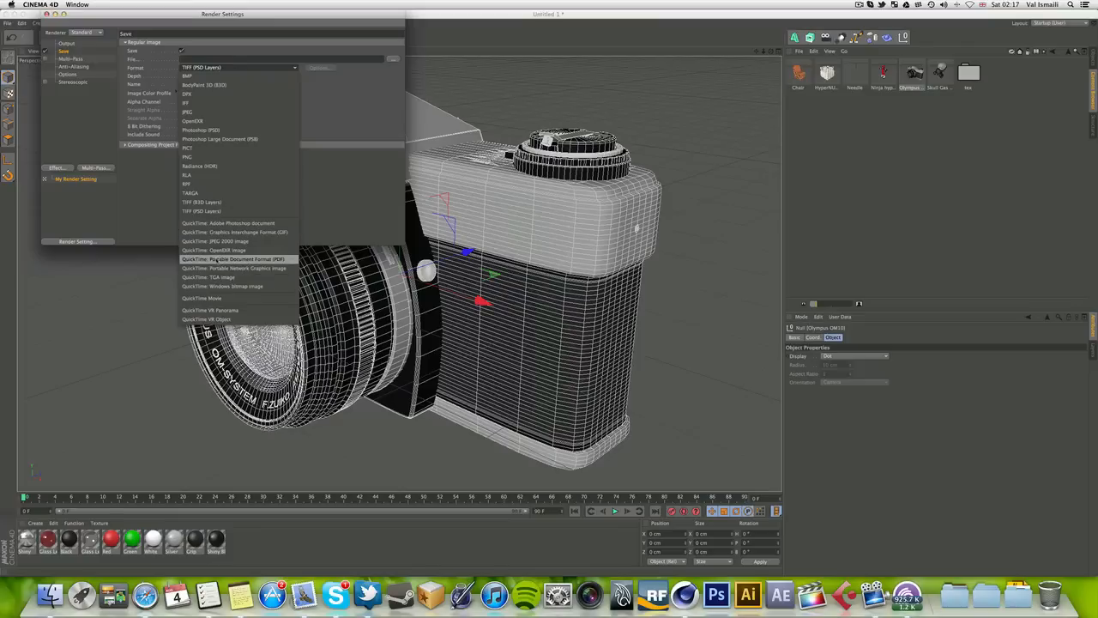
mouse_move(202, 299)
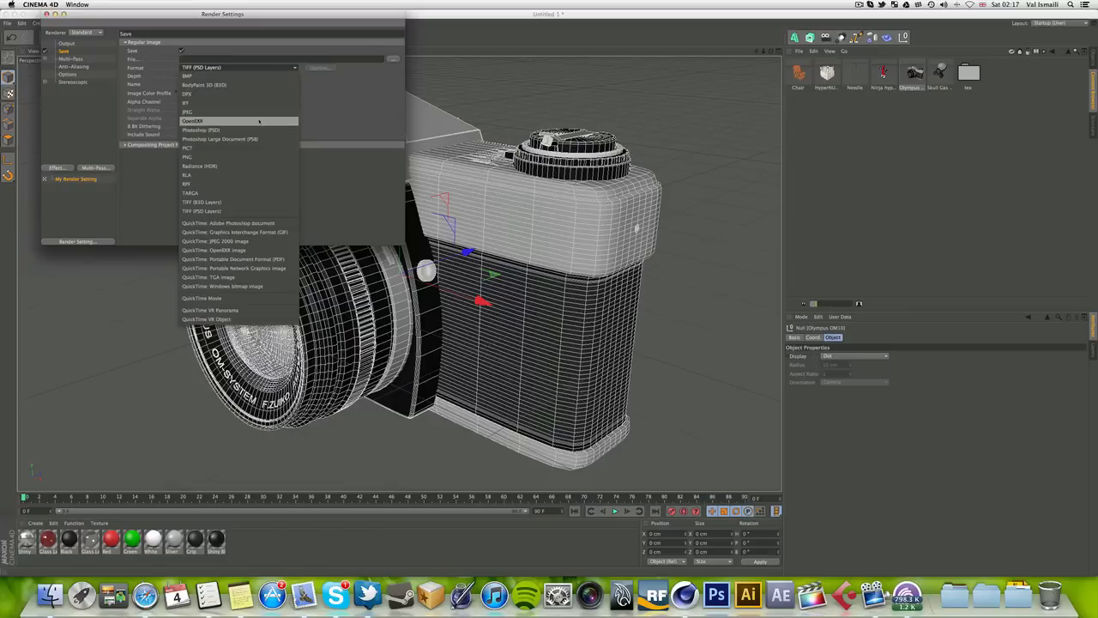
mouse_move(226, 106)
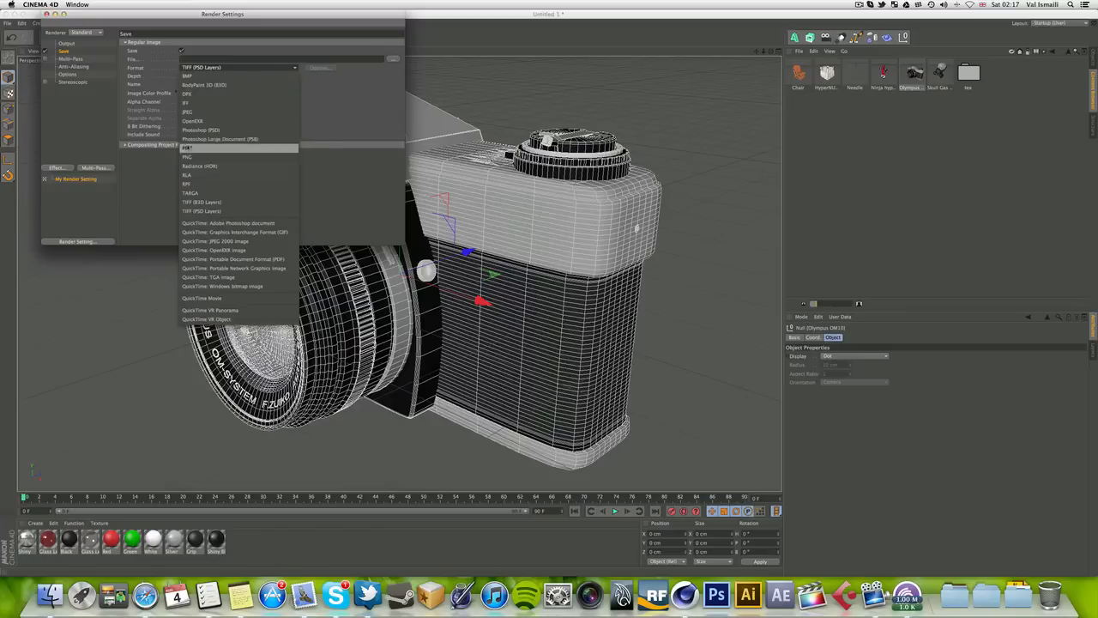
Step: Choose a QuickTime save format for the output and move to the Multi-Pass page
left_click(202, 211)
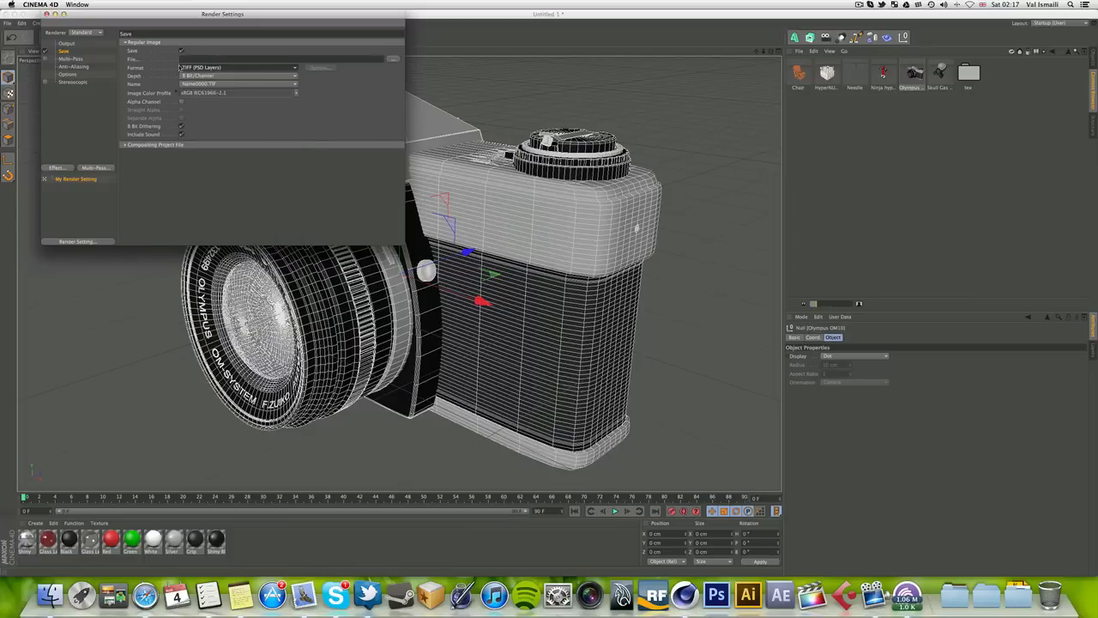
left_click(238, 67)
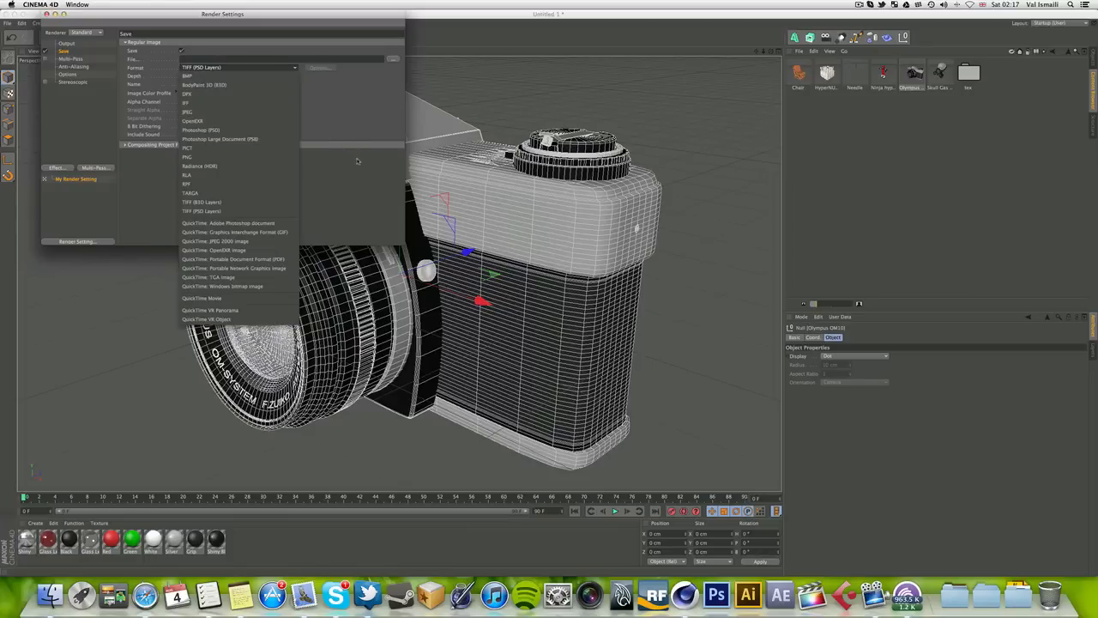
left_click(72, 58)
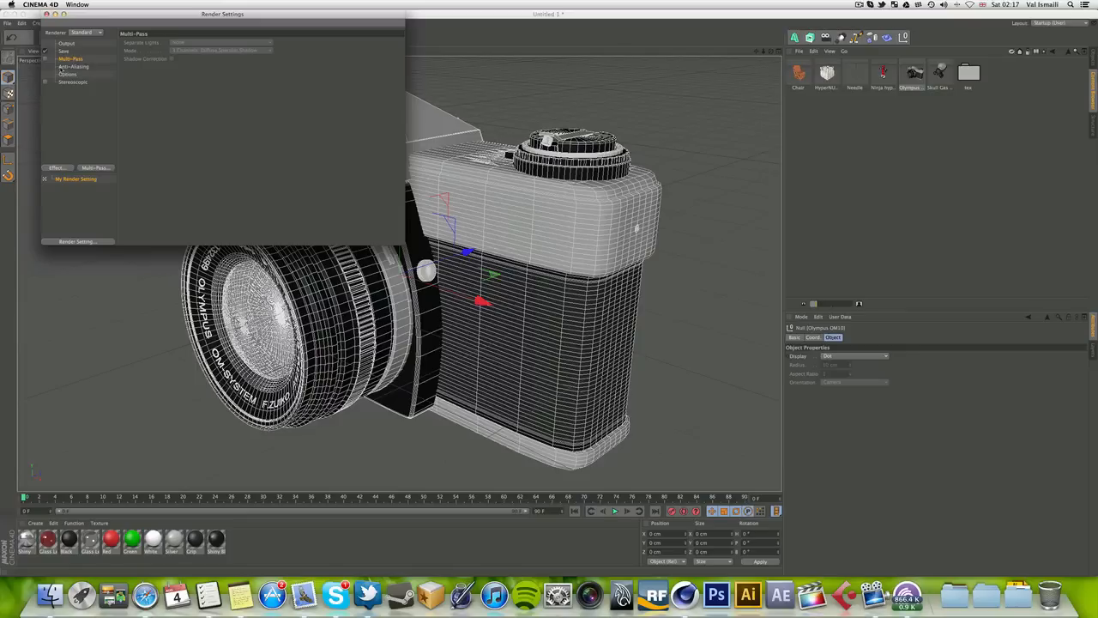
Step: Set the render Anti-Aliasing mode to None and move to the Options page
left_click(74, 65)
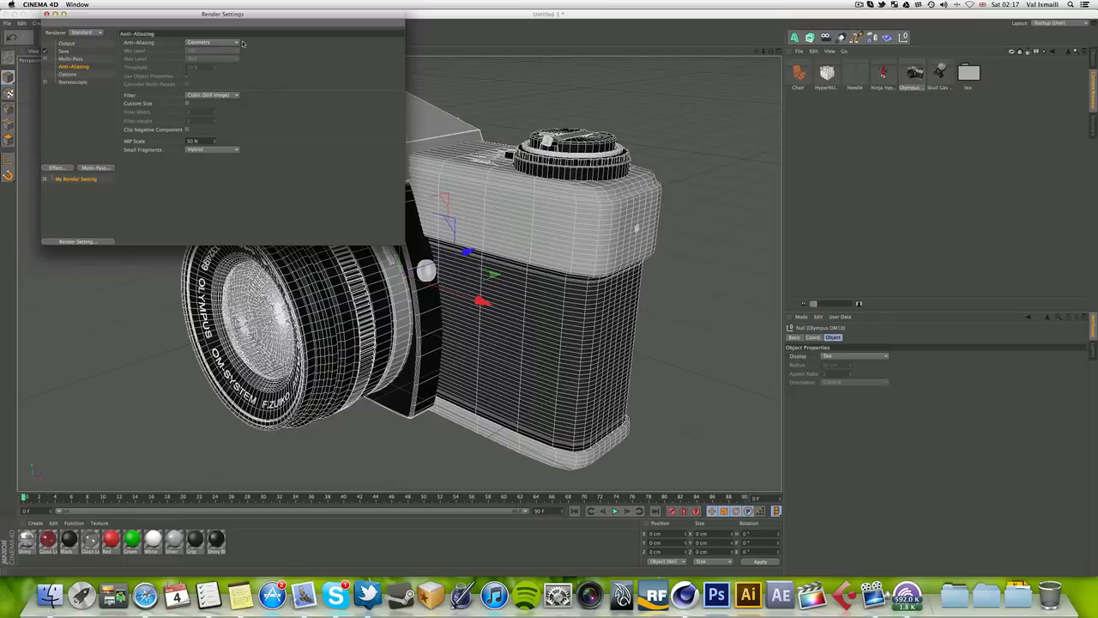
left_click(213, 42)
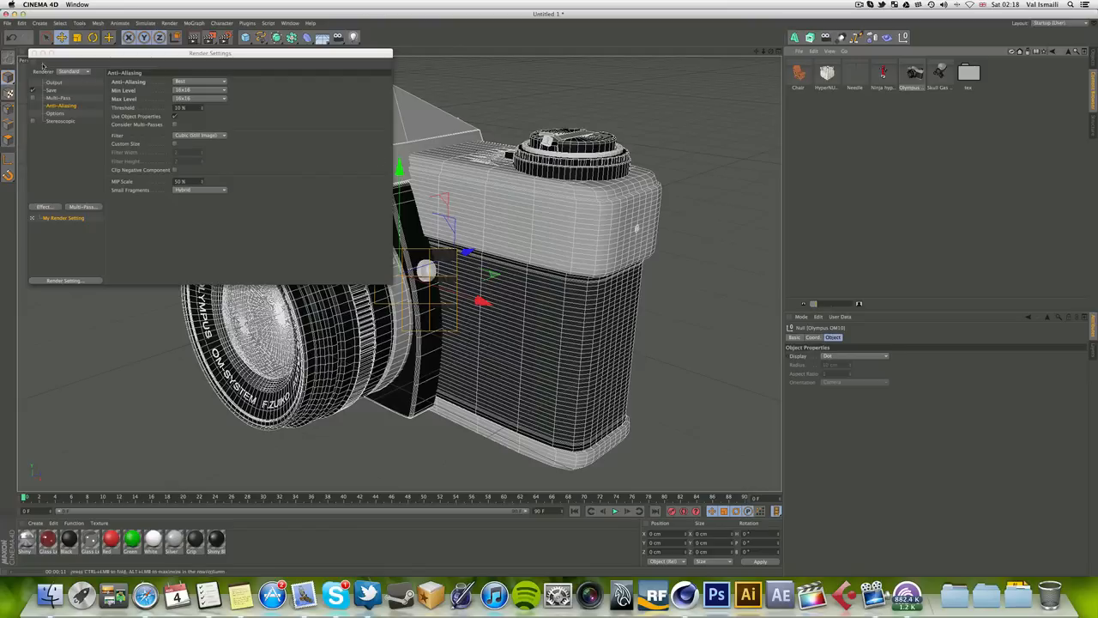
left_click(199, 82)
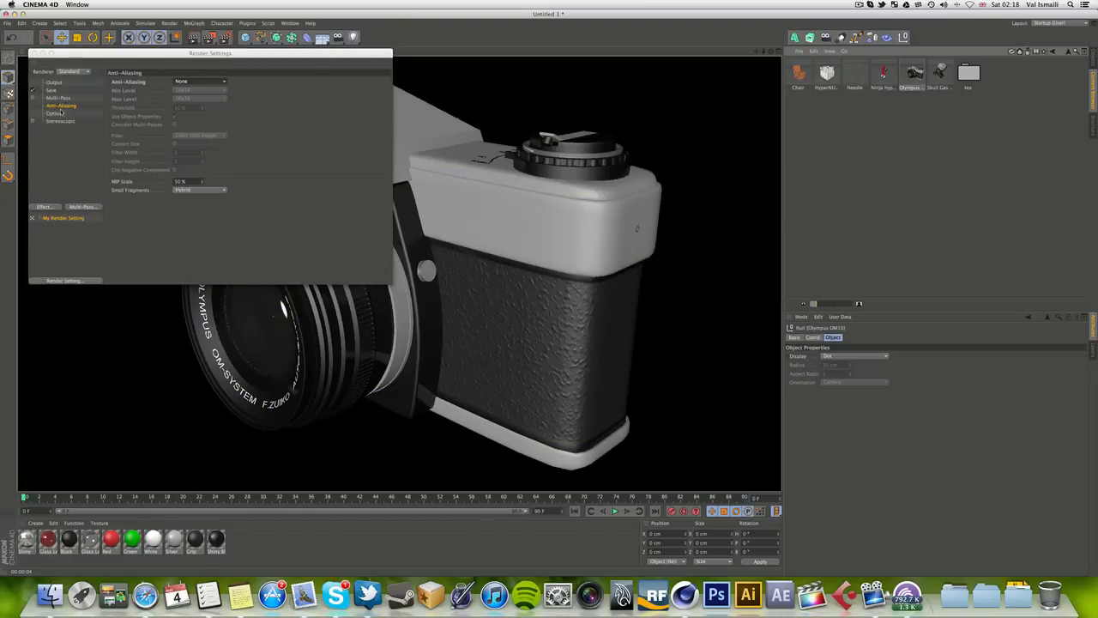
left_click(55, 114)
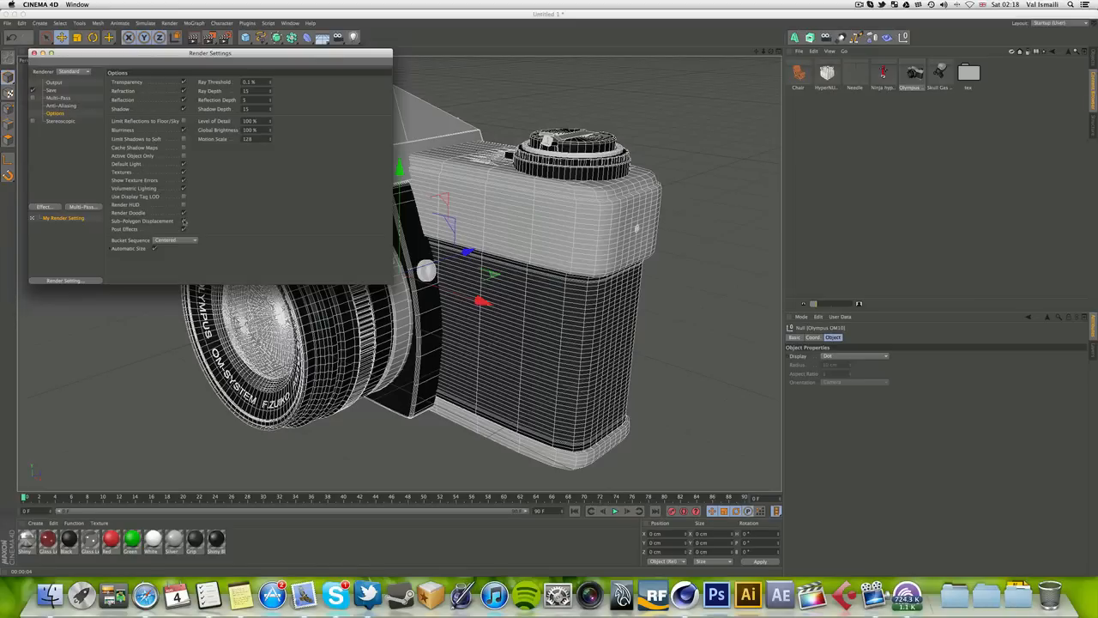
mouse_move(156, 89)
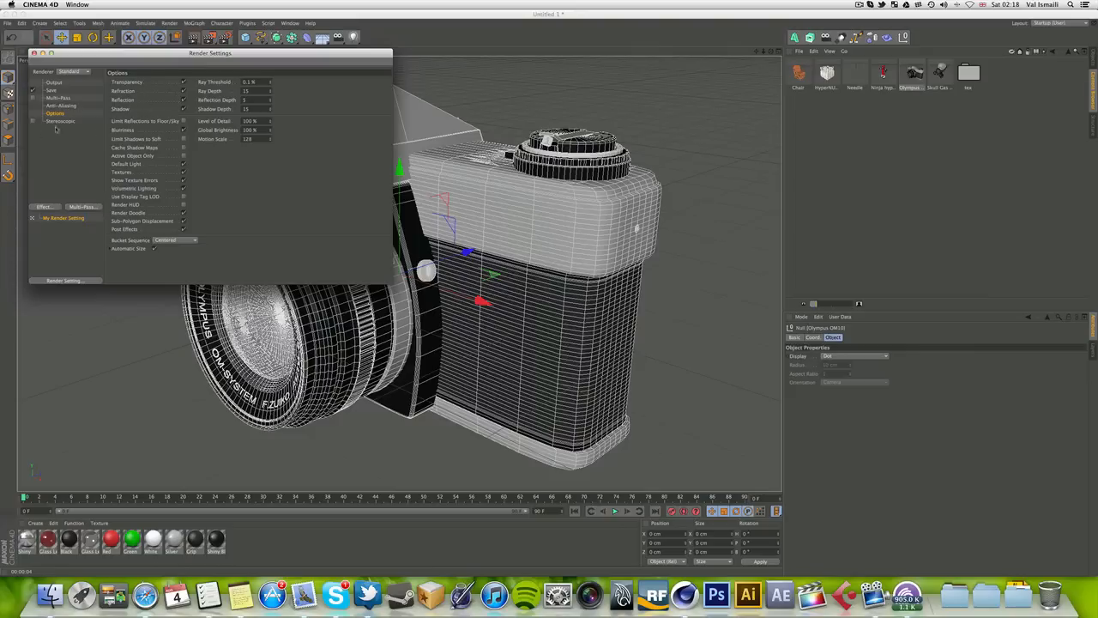
Step: Browse the Stereoscopic page, try the Physical renderer's settings and pick a renderer
left_click(60, 120)
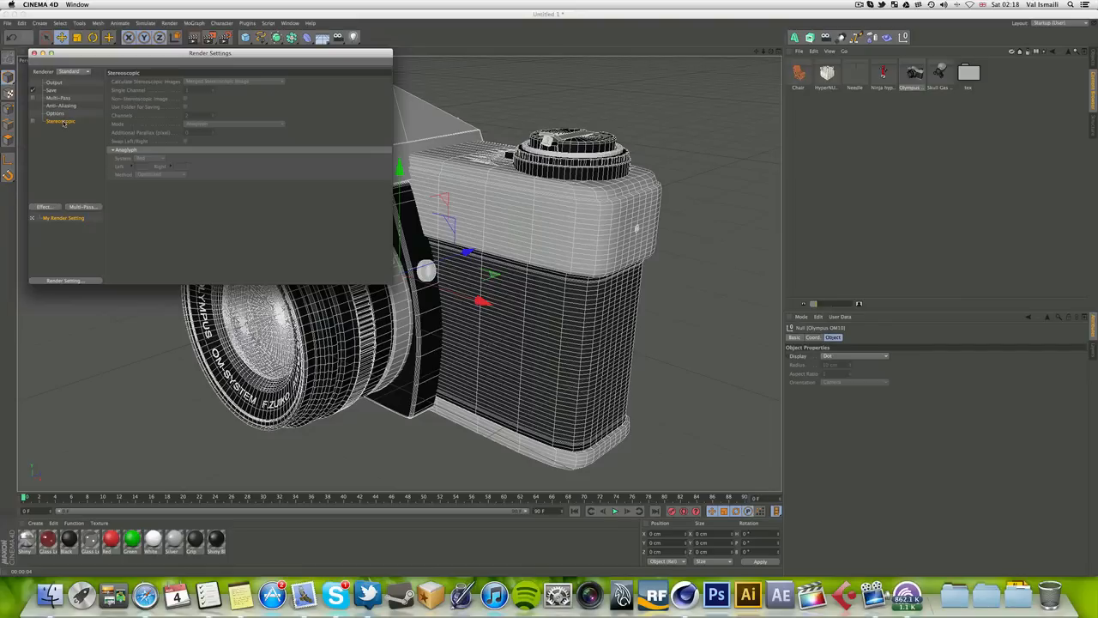
left_click(72, 72)
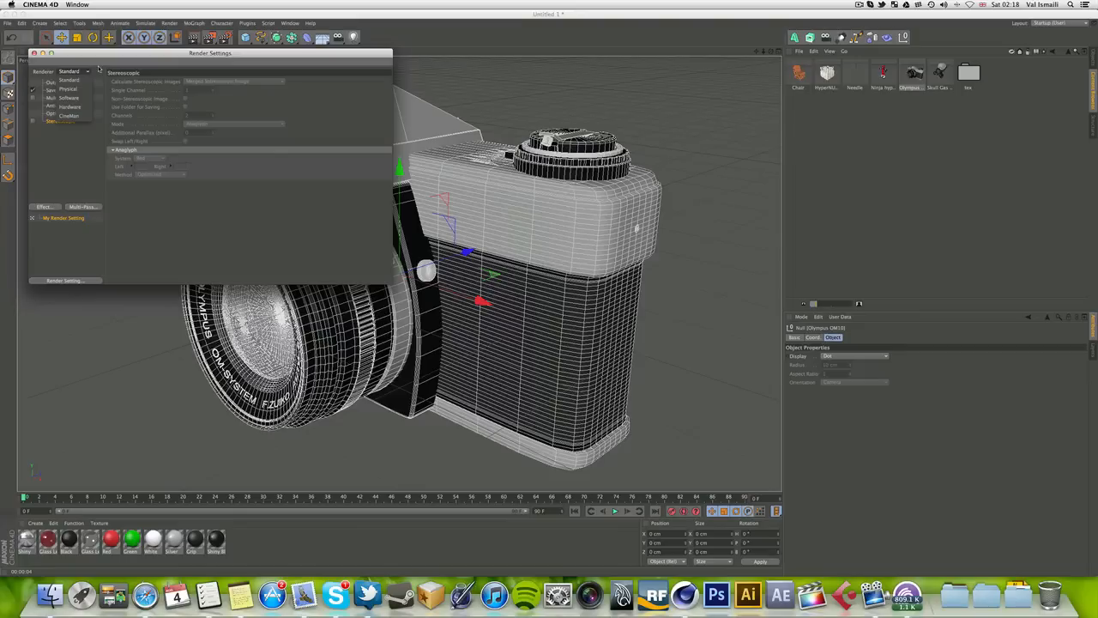
left_click(69, 89)
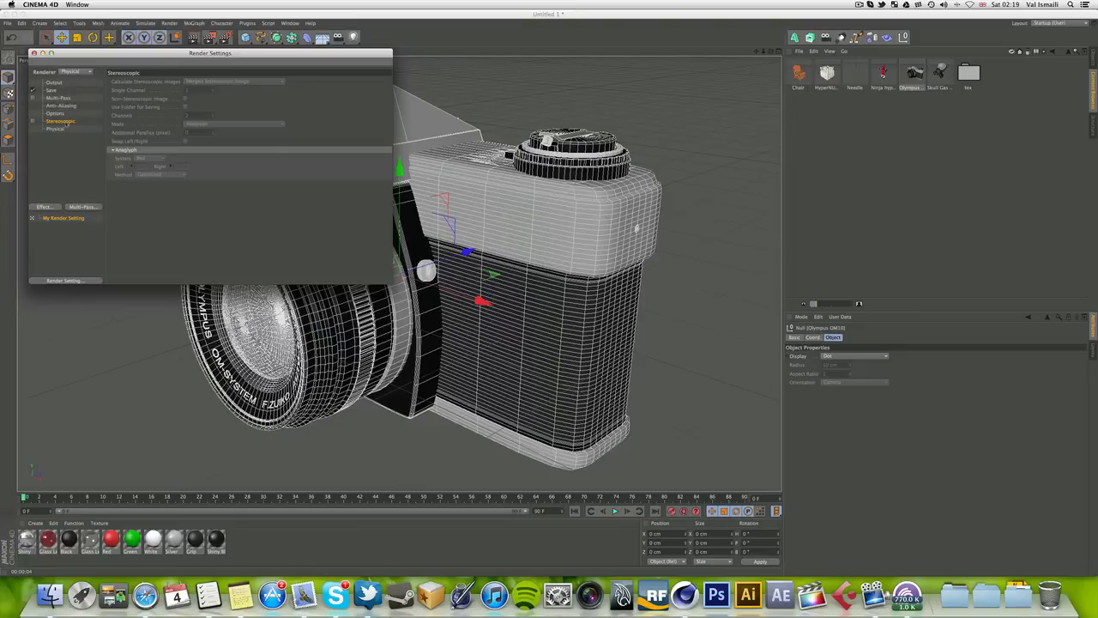
left_click(55, 129)
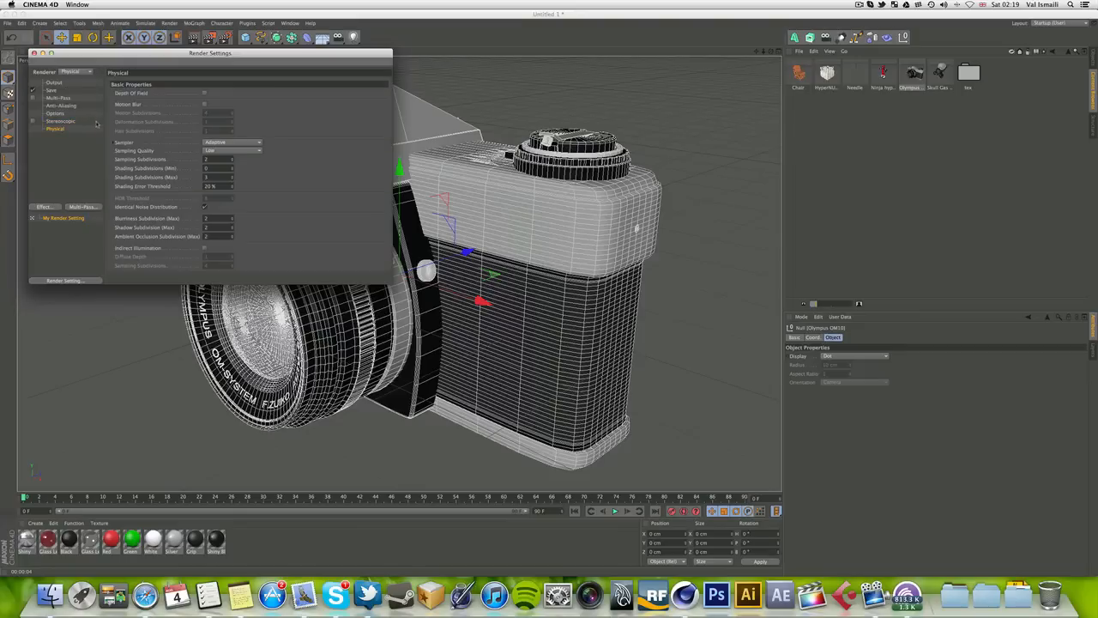
left_click(77, 72)
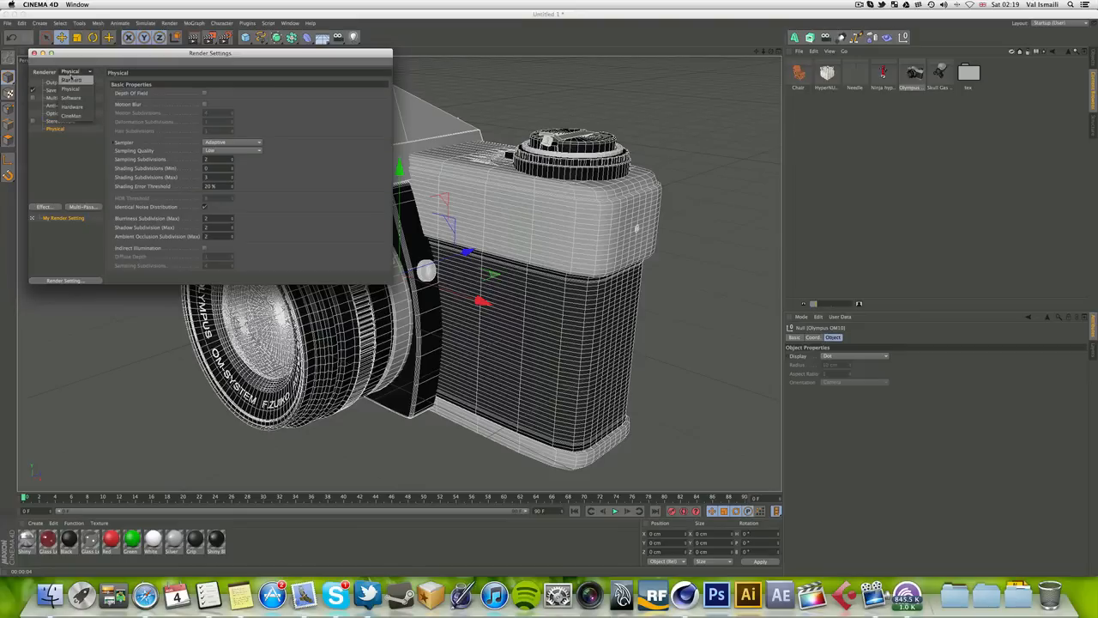
left_click(72, 80)
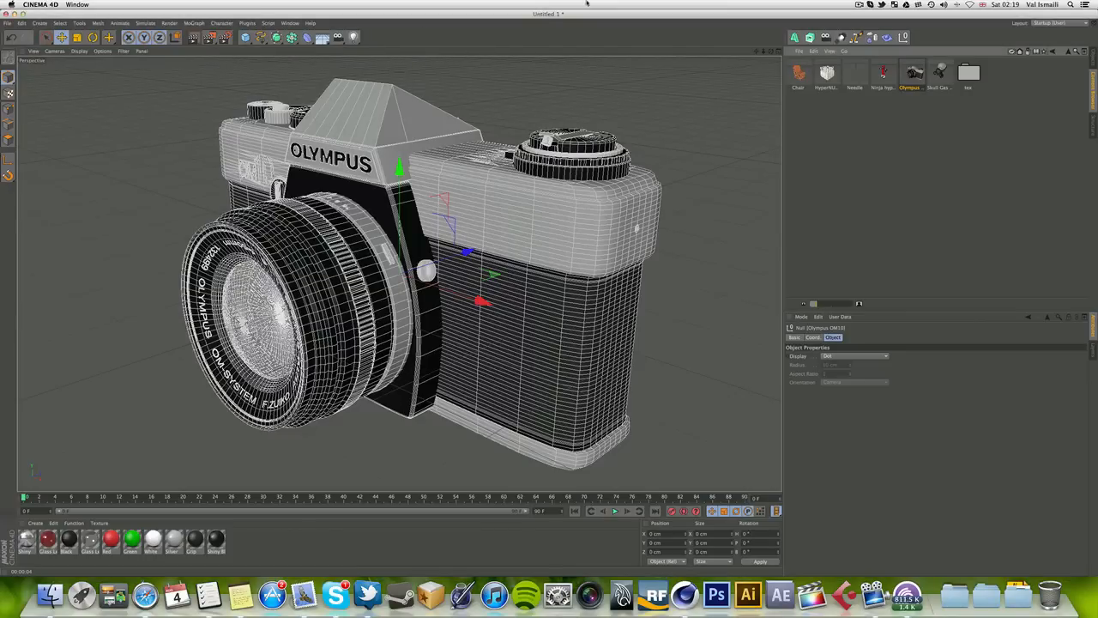
left_click(861, 14)
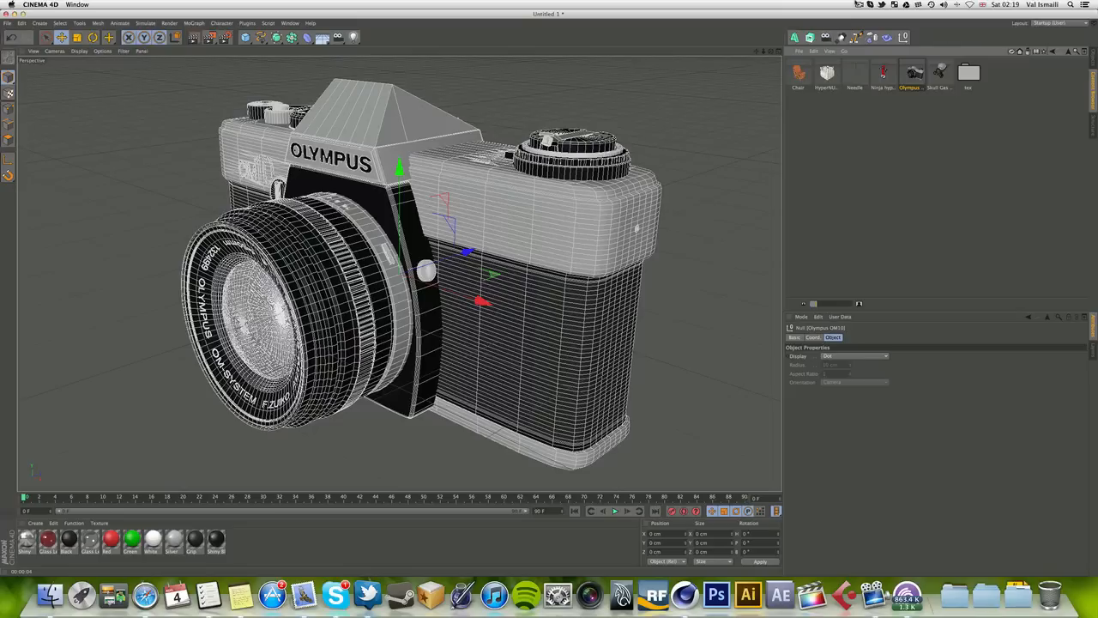
left_click(858, 5)
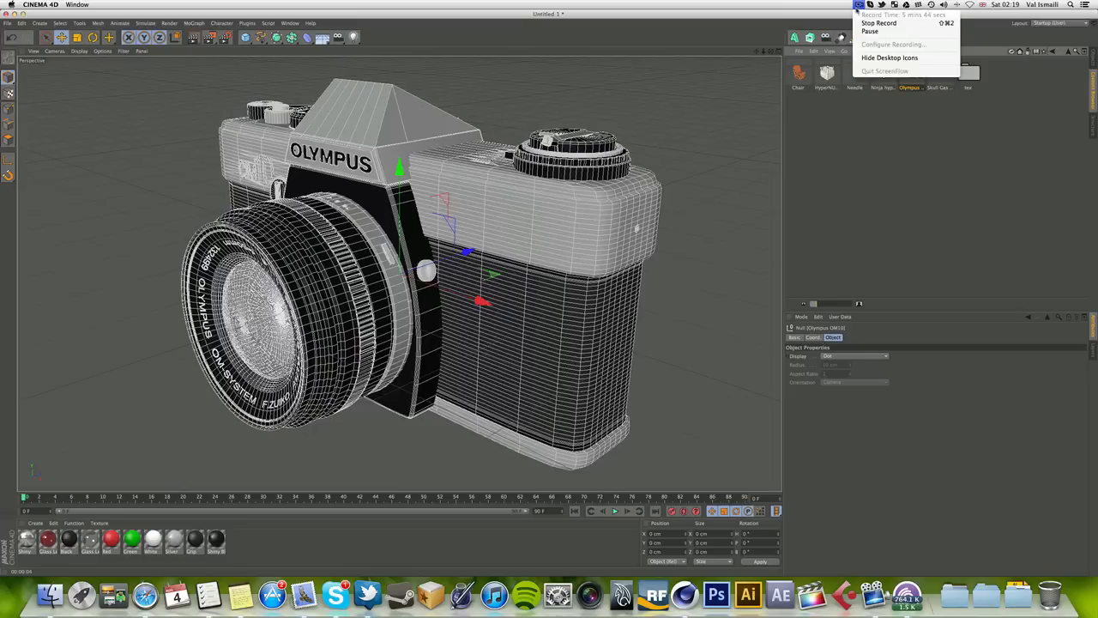